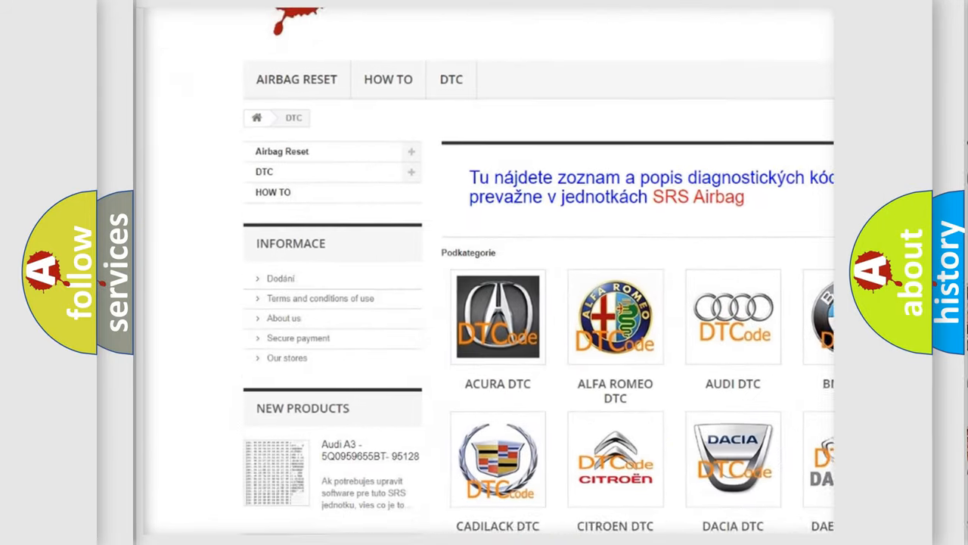
scroll(down, 3)
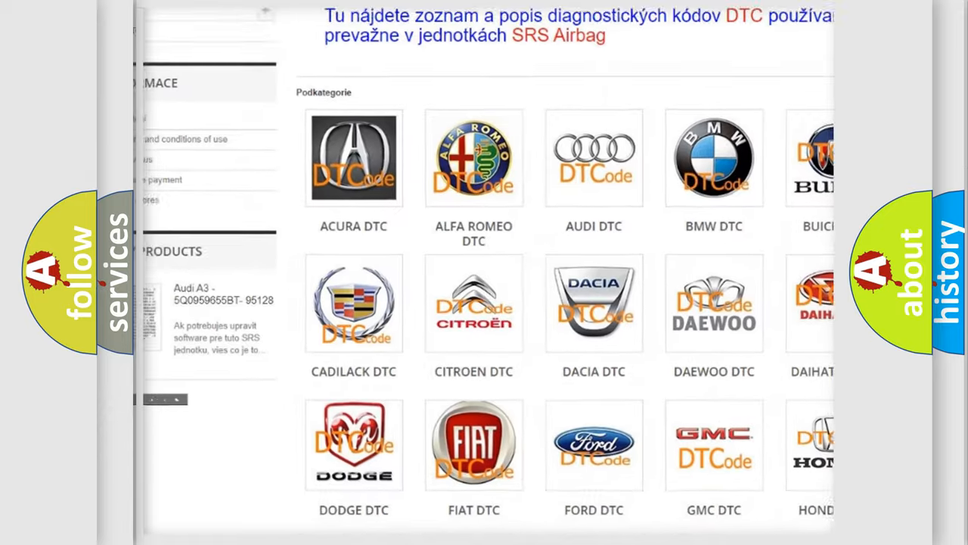